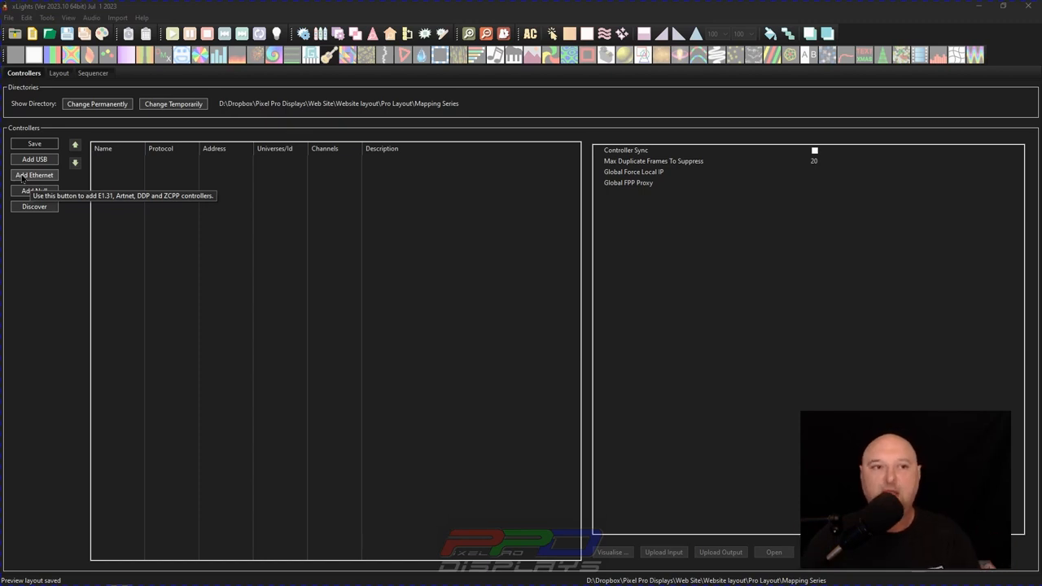
- Add an Ethernet controller and name it E682
left_click(34, 175)
type("E")
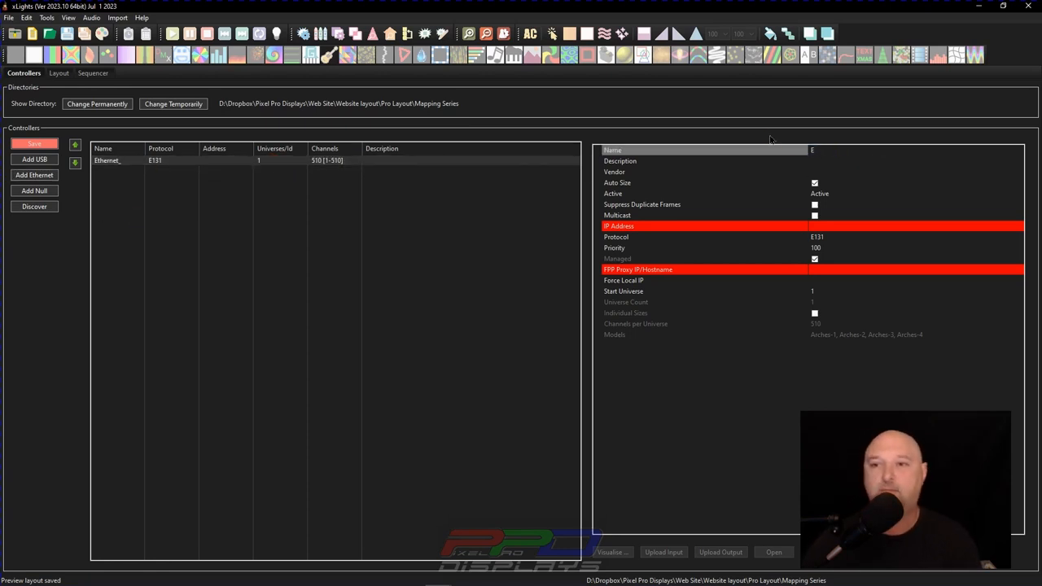
type("682")
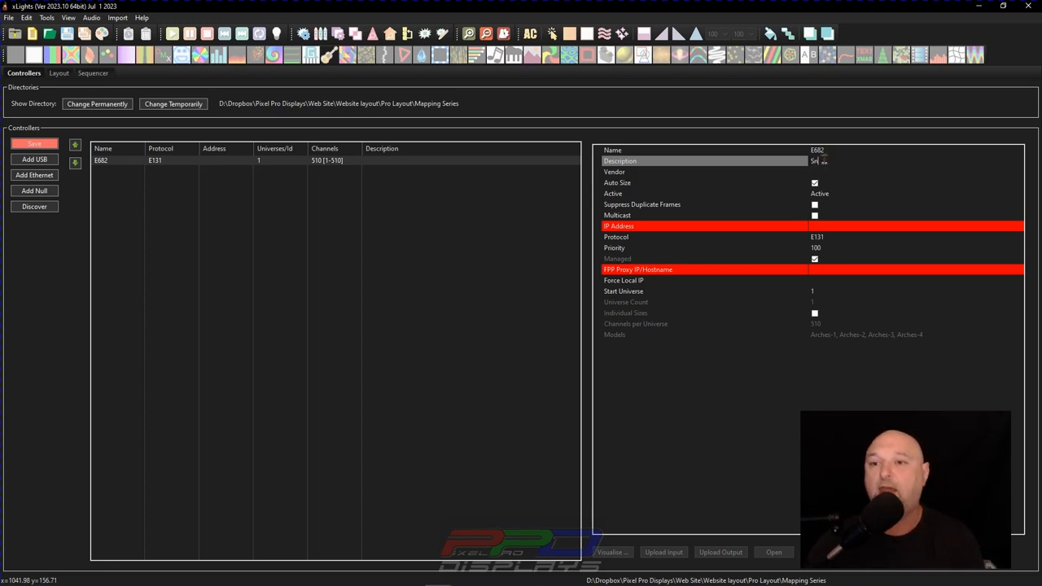
- Describe the E682 controller as '8 foot Snowflake' and set its vendor to SanDevices
type("Snowflake")
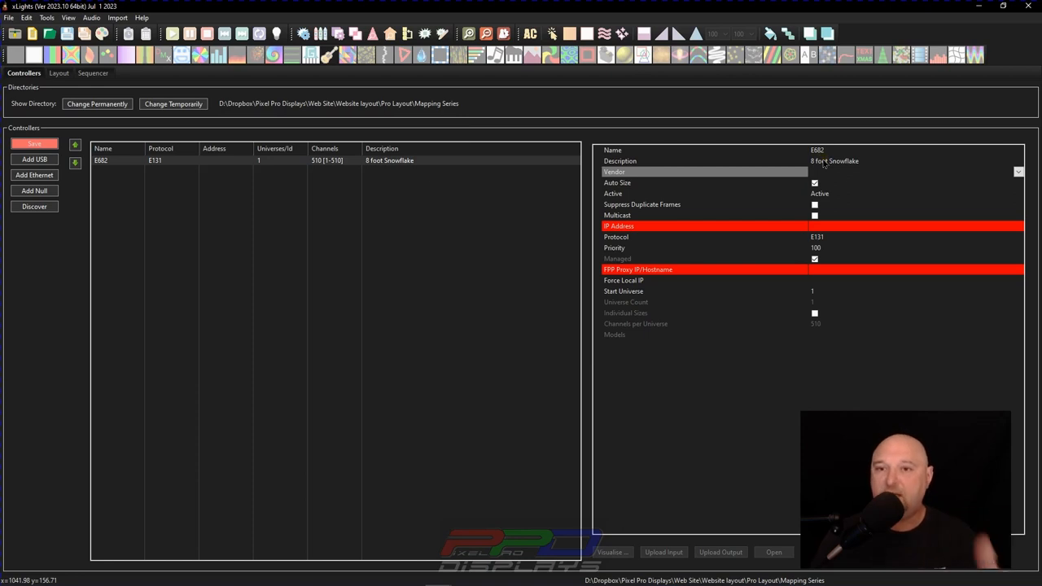
left_click(101, 159)
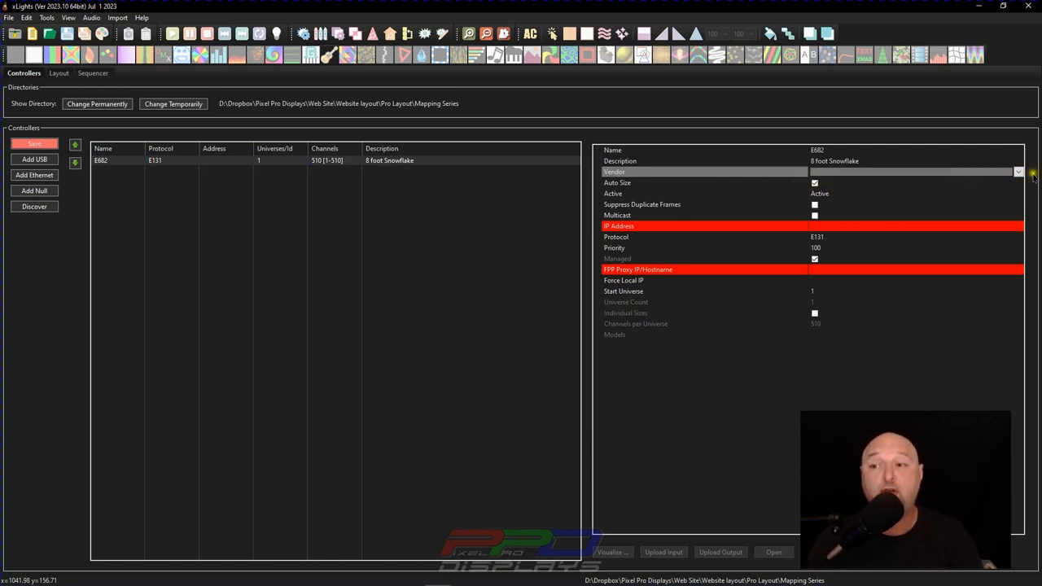
left_click(1019, 172)
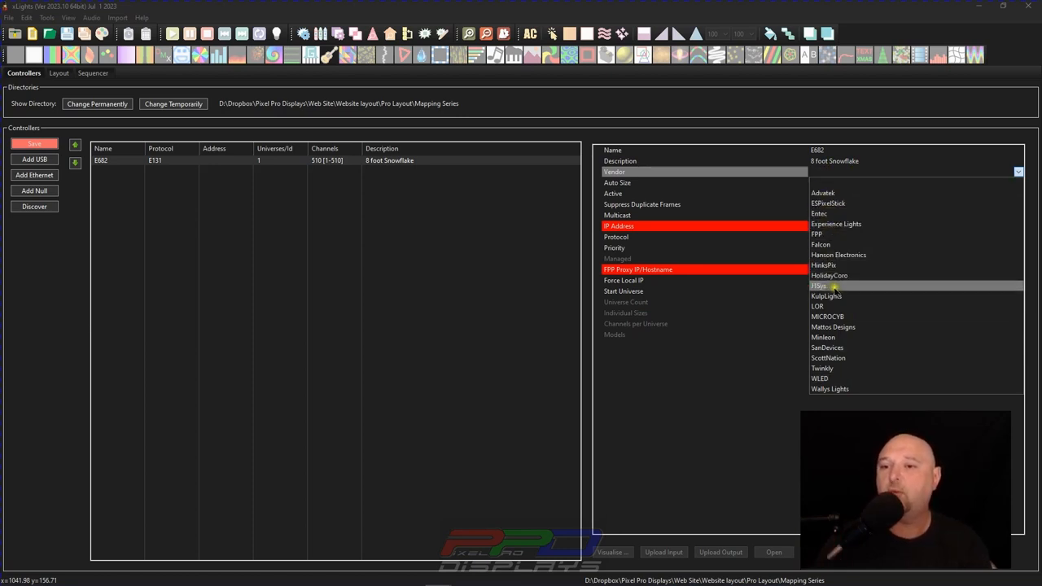
mouse_move(833, 378)
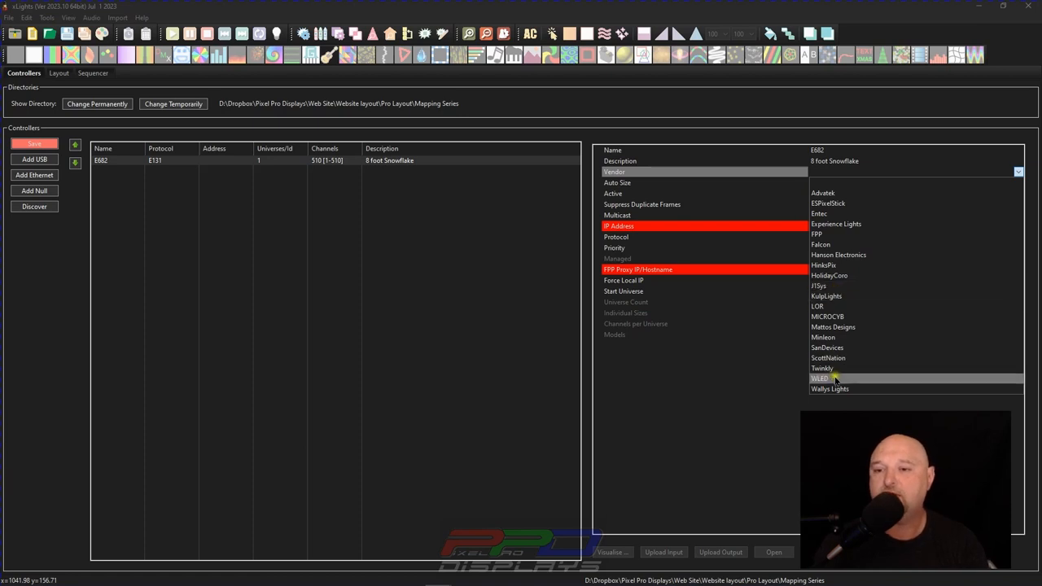
left_click(827, 347)
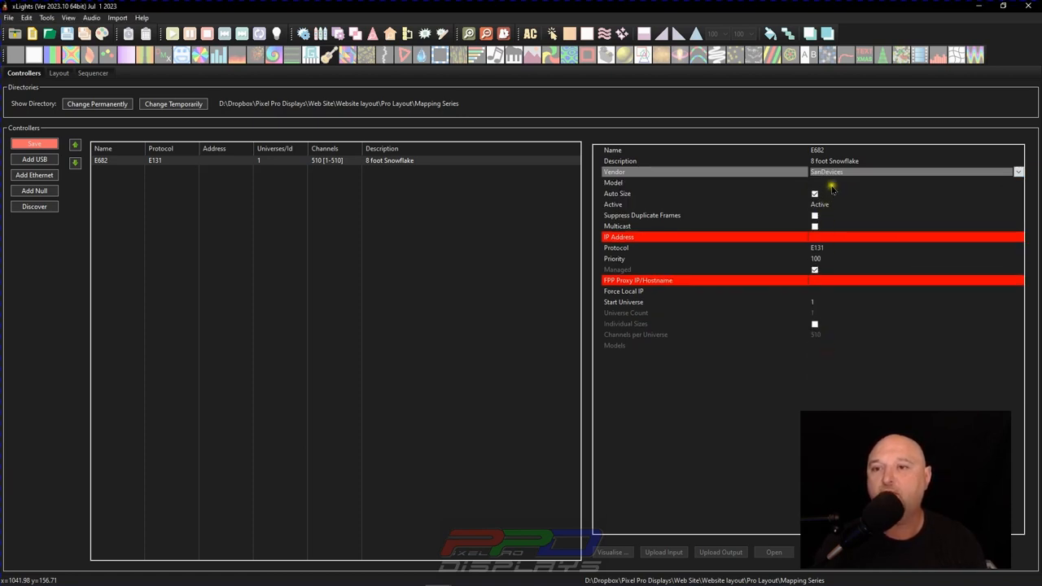
left_click(701, 183)
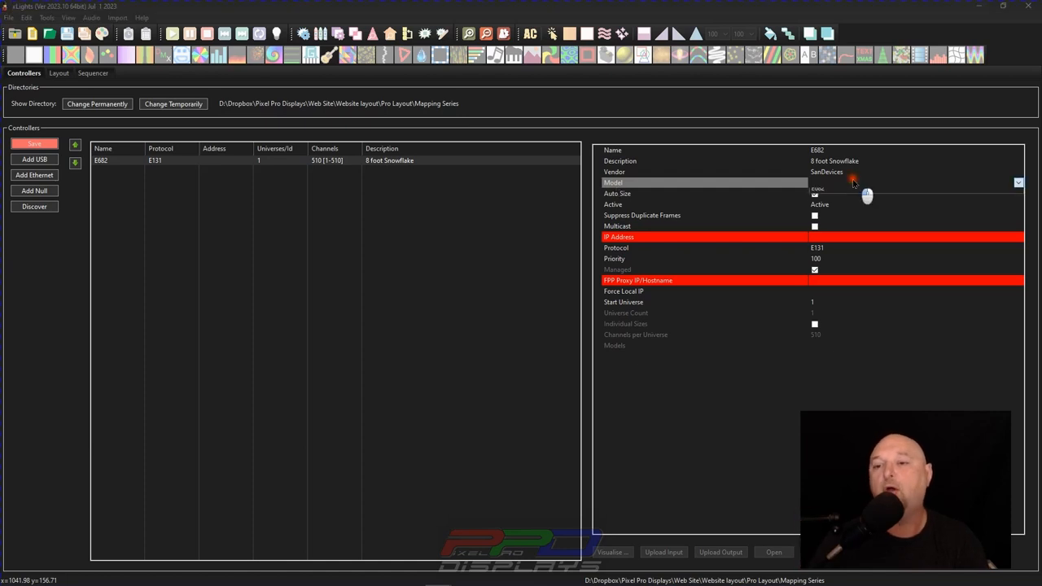
- Set E682's model to E682 and IP to 192.168.1.110, keeping the E131 protocol
left_click(1018, 183)
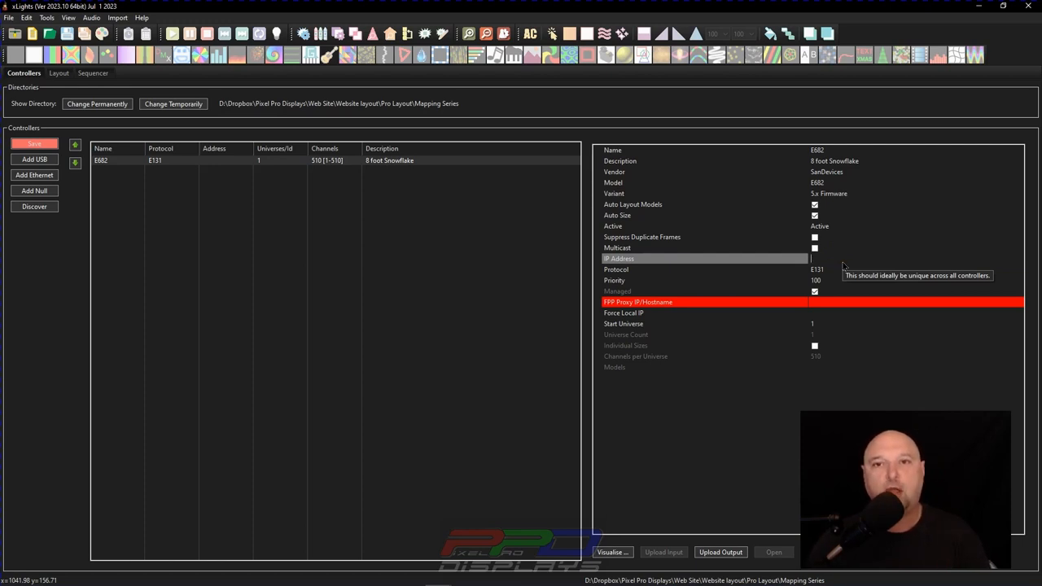
type("192.168.1.110")
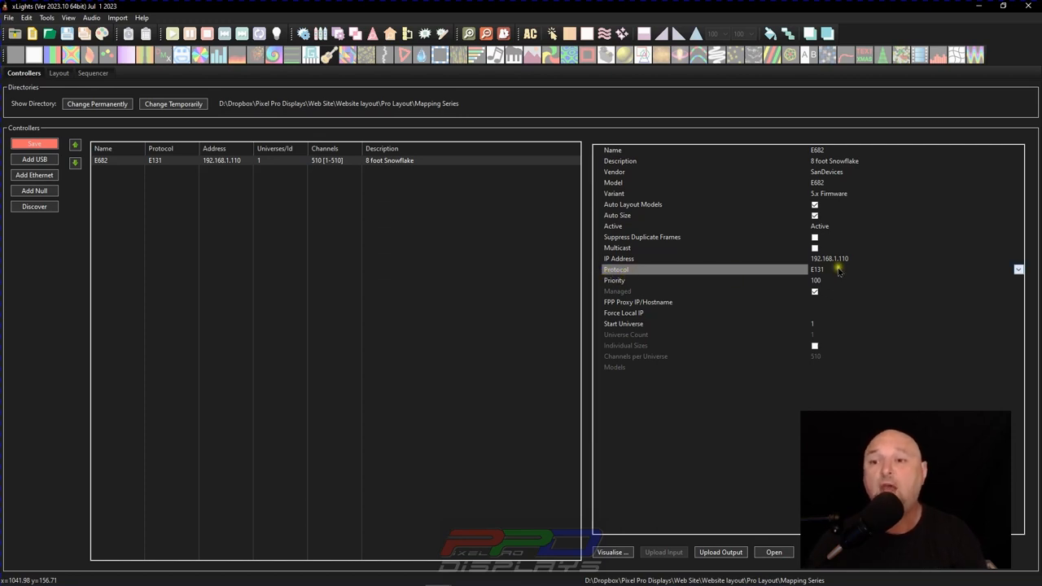
left_click(1019, 270)
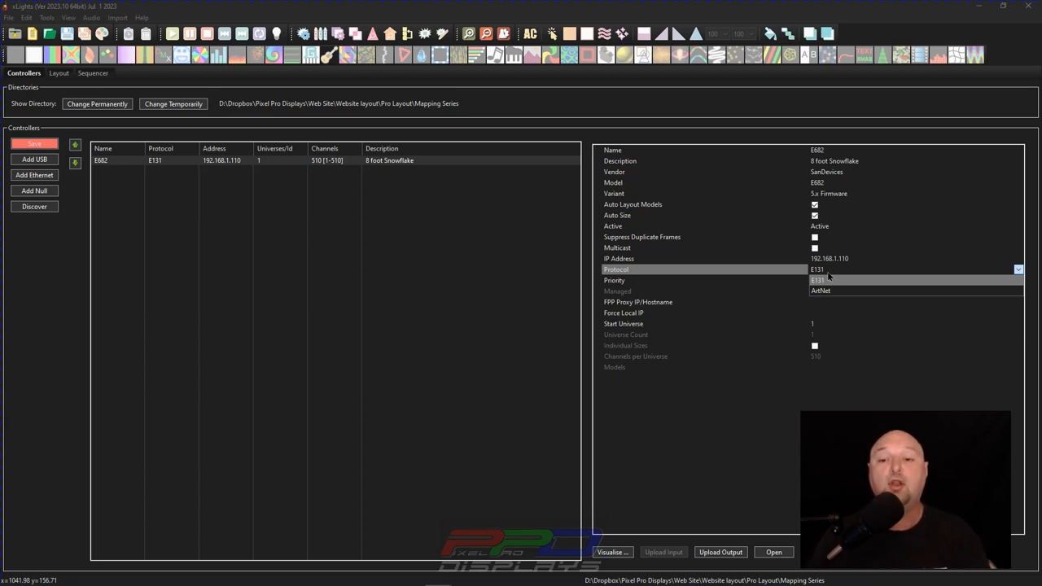
left_click(818, 280)
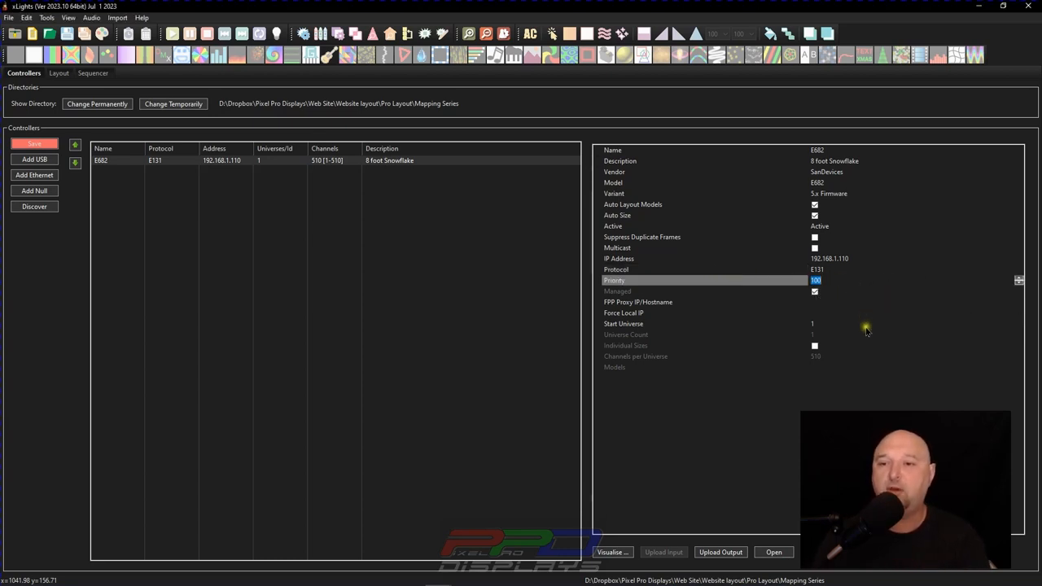
mouse_move(856, 299)
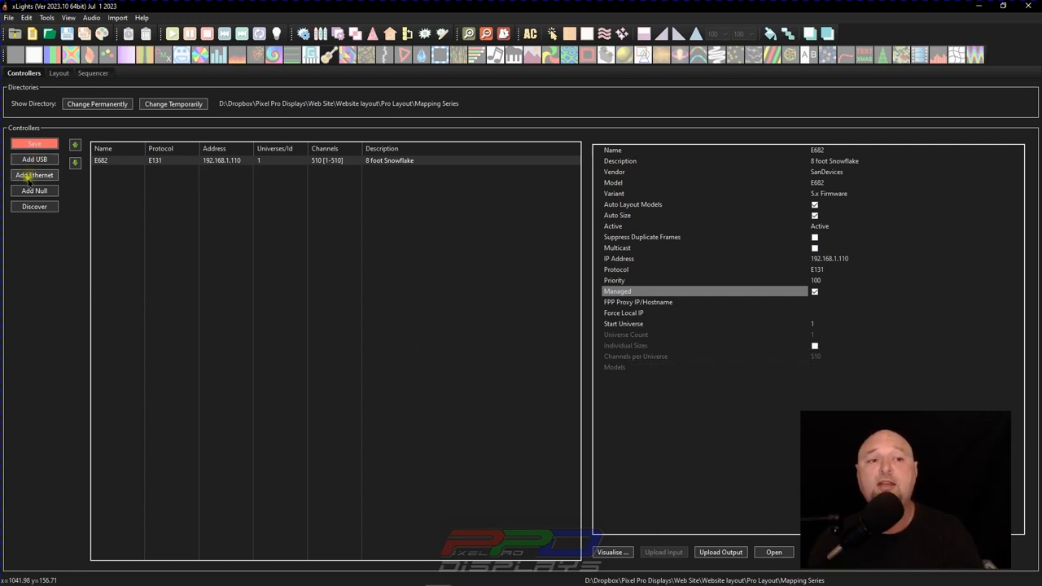
- Add a second Ethernet controller named F16v3 with the description 'Mega Tree'
left_click(35, 175)
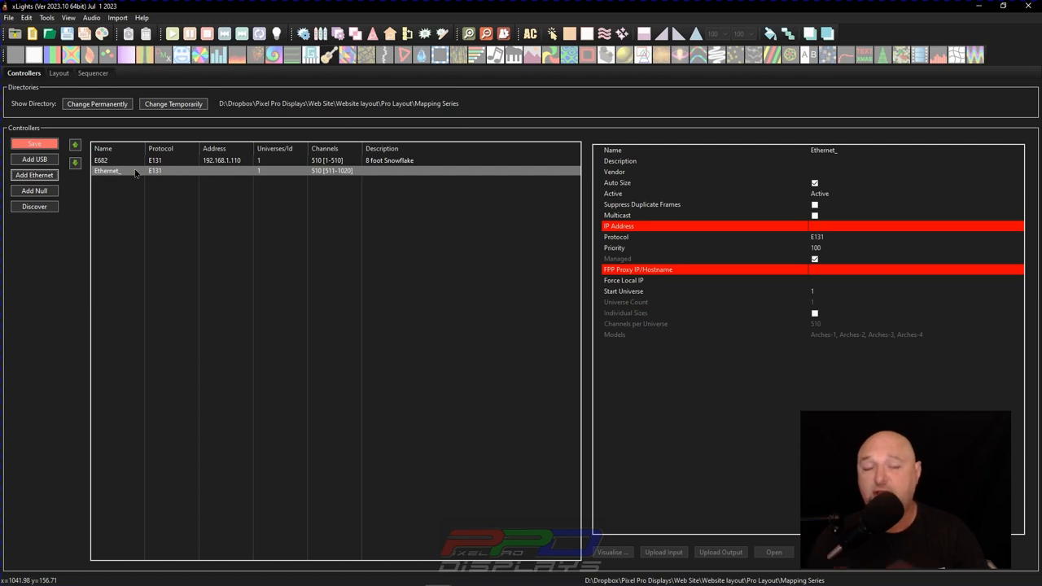
left_click(705, 160)
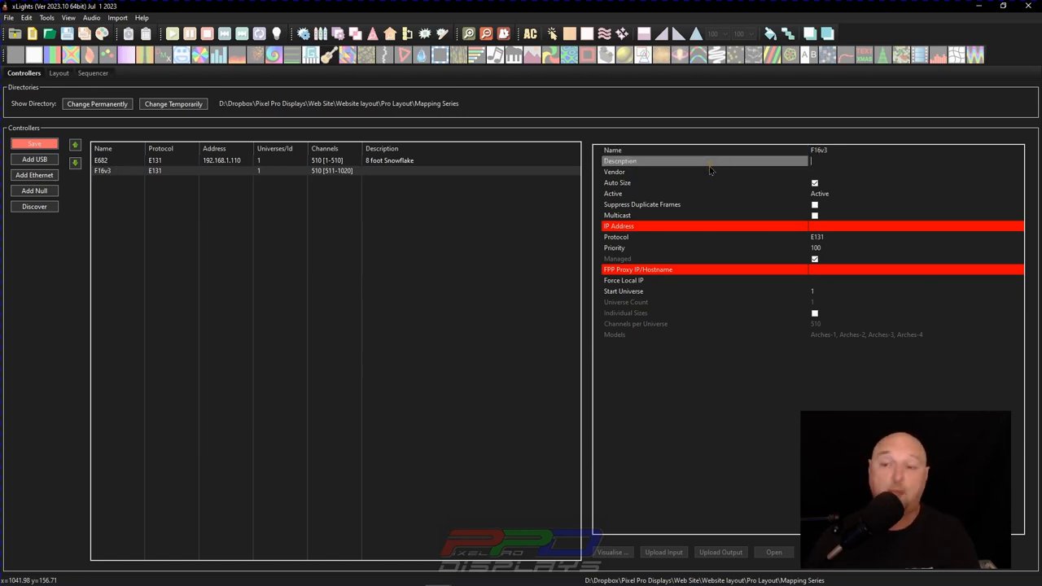
type("Mega Tree")
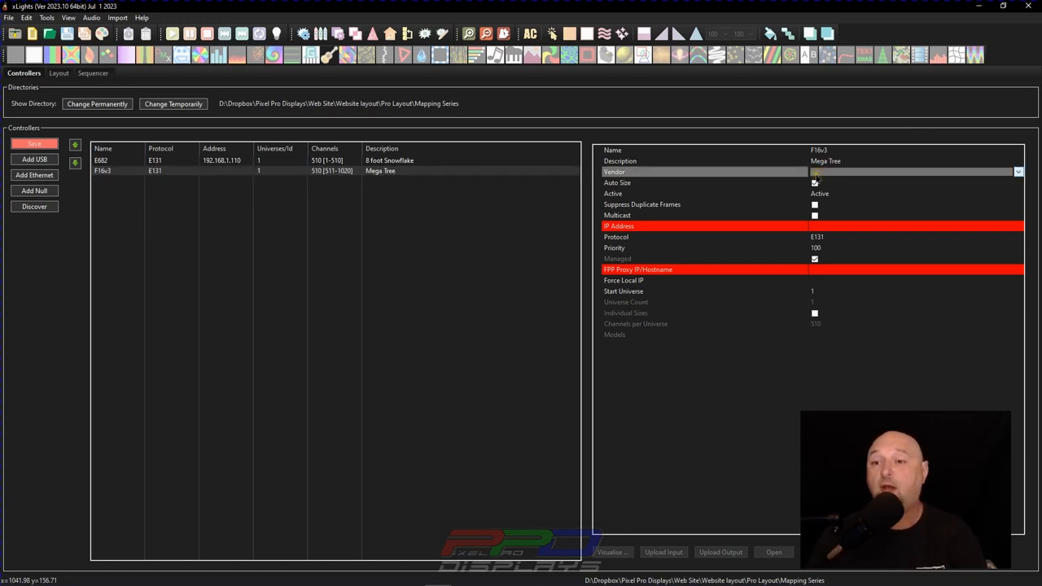
- Set the F16v3 controller's vendor to Falcon and its model to F16v3
left_click(1018, 172)
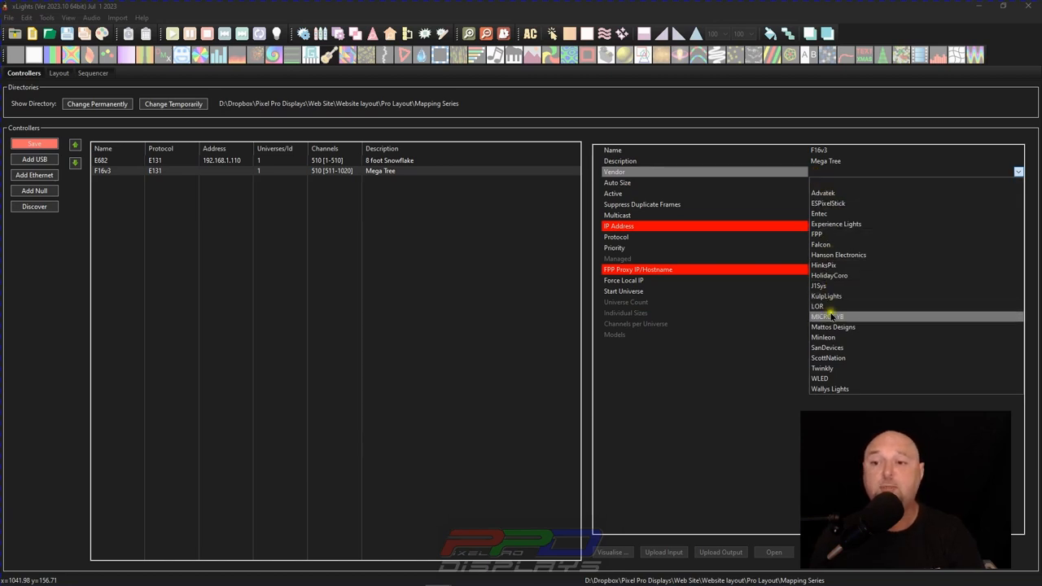
left_click(821, 244)
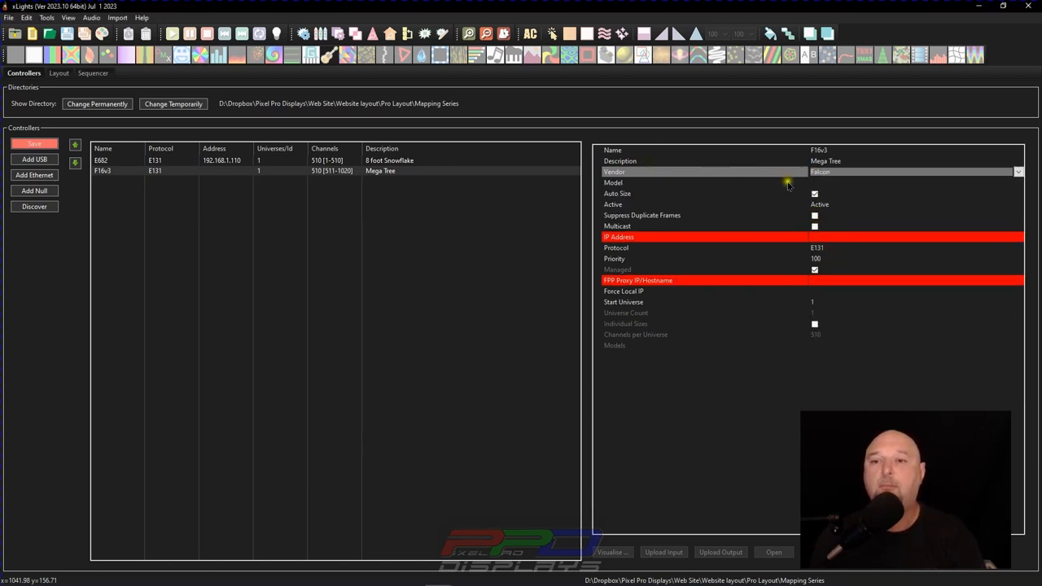
left_click(1019, 183)
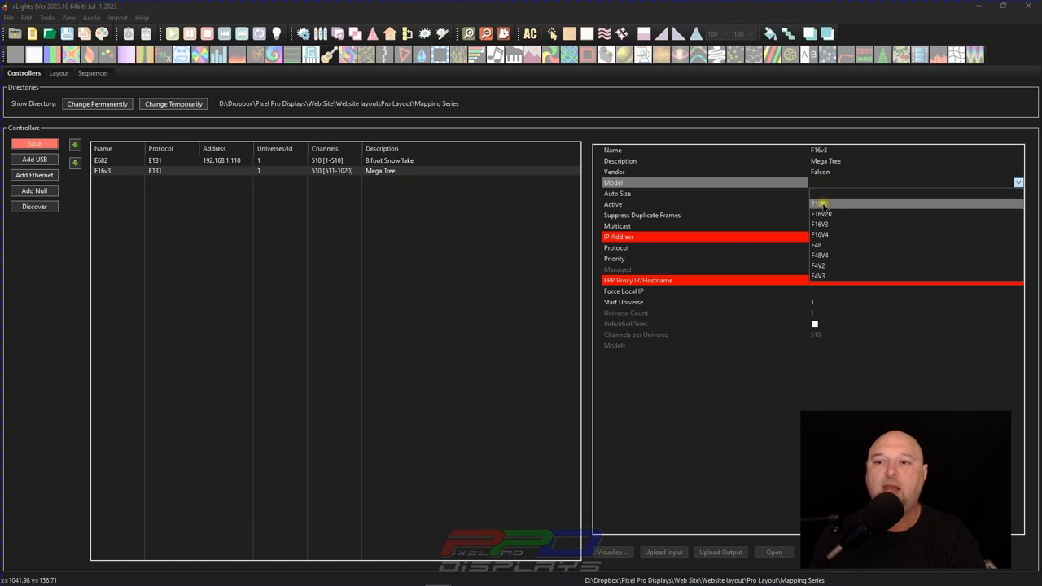
left_click(818, 224)
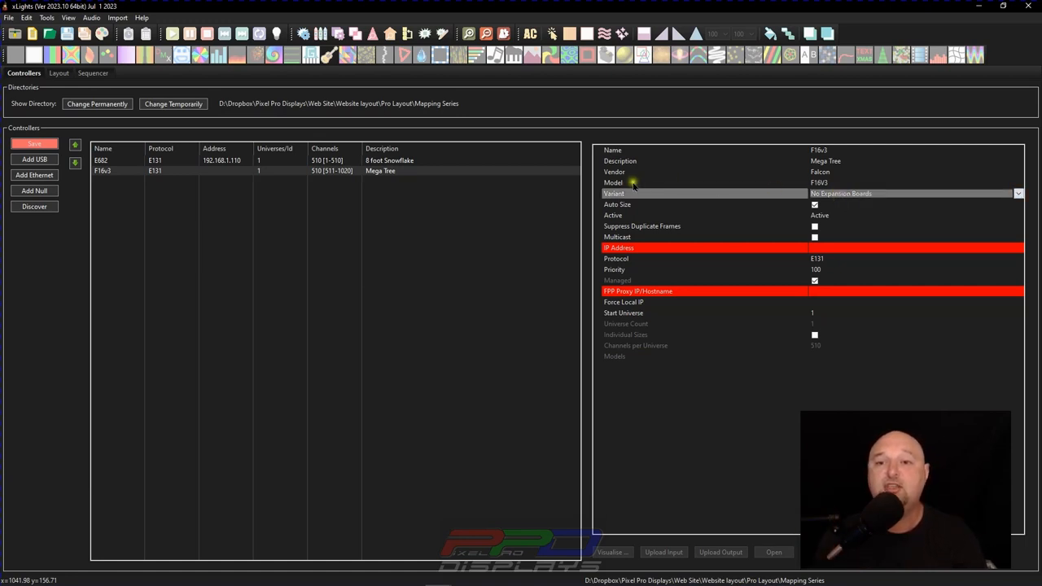
- Give F16v3 the Two Expansion Boards variant and IP address 192.168.1.50
left_click(1018, 193)
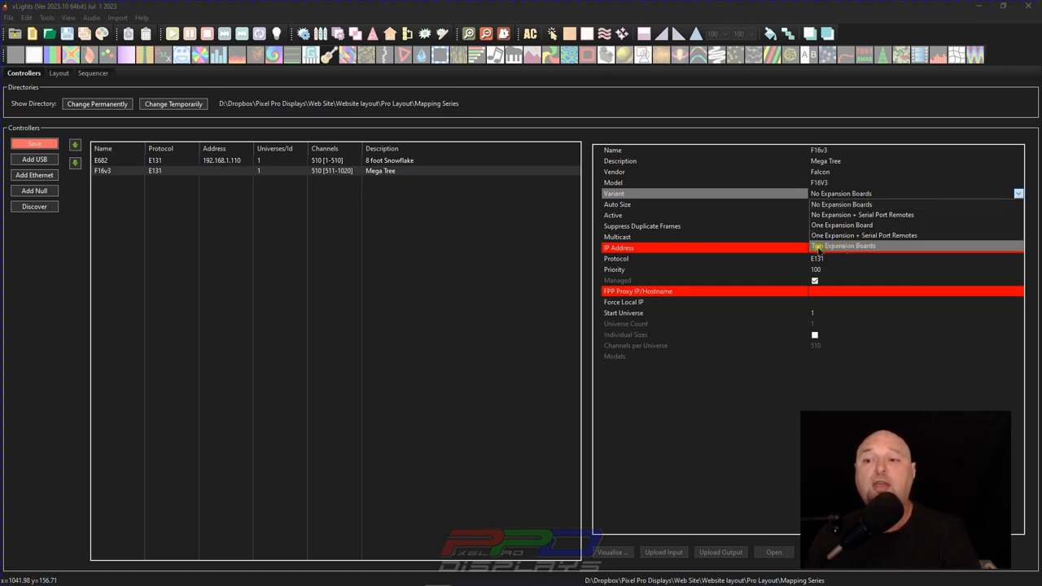
left_click(844, 246)
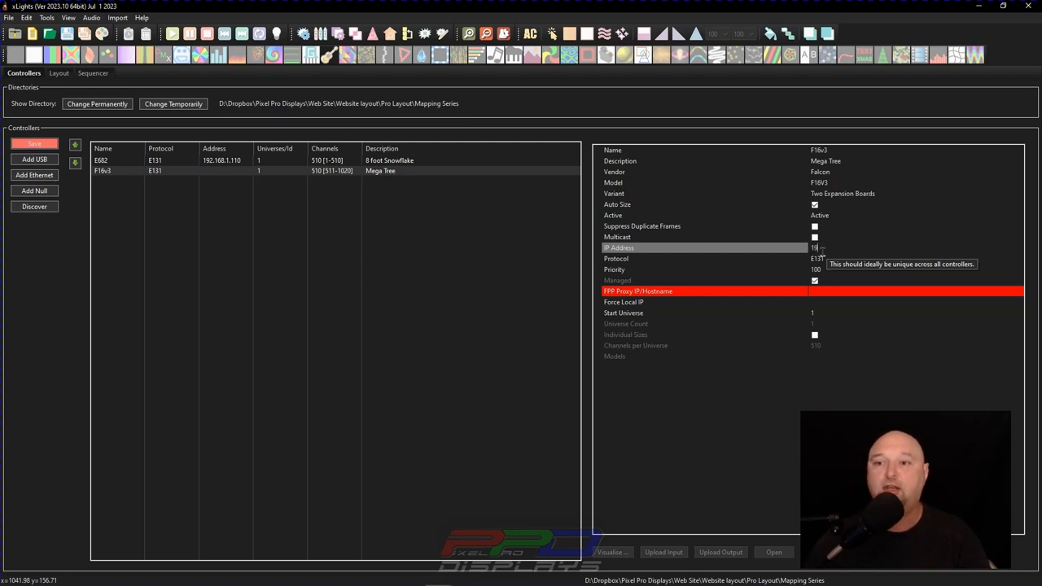
type("192.168.1.50")
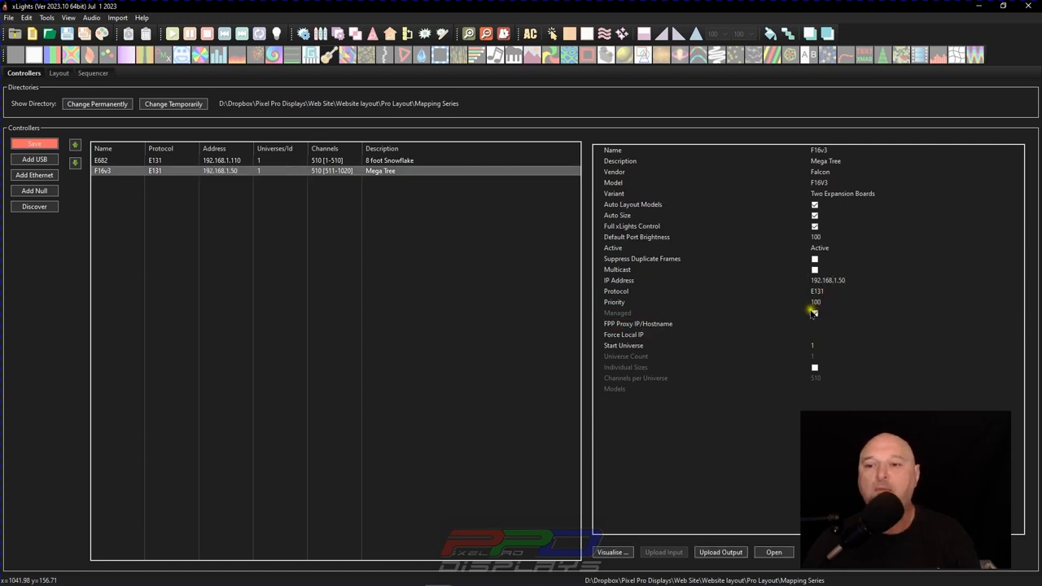
left_click(814, 313)
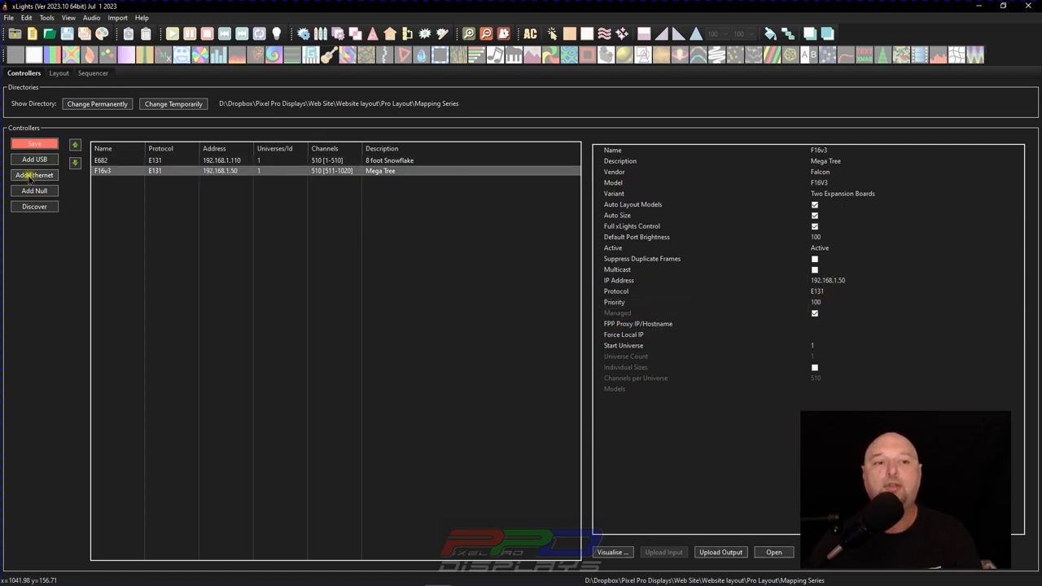
- Add a third Ethernet controller and rename it Pixlite16
left_click(34, 175)
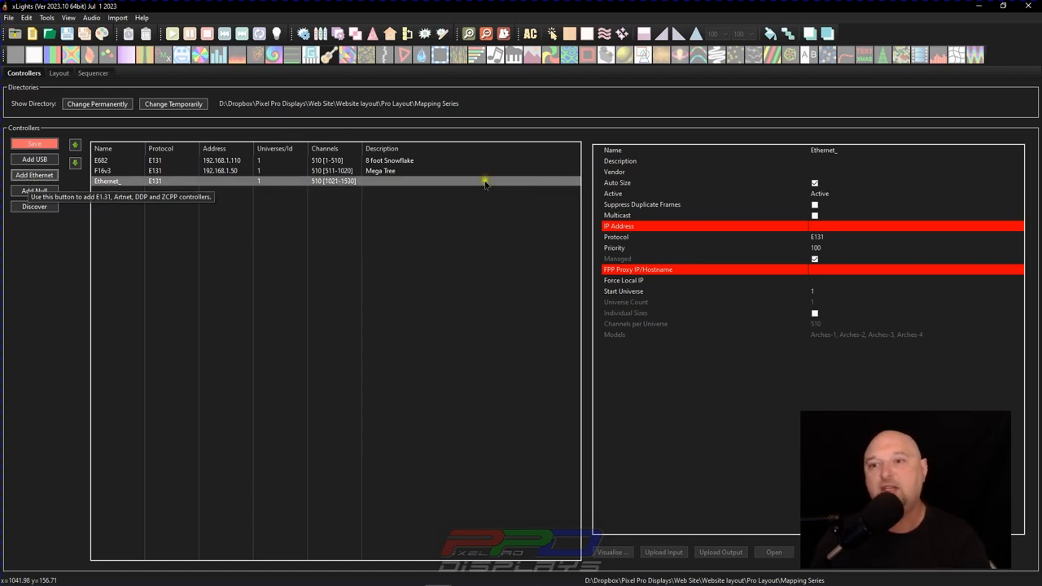
left_click(822, 150)
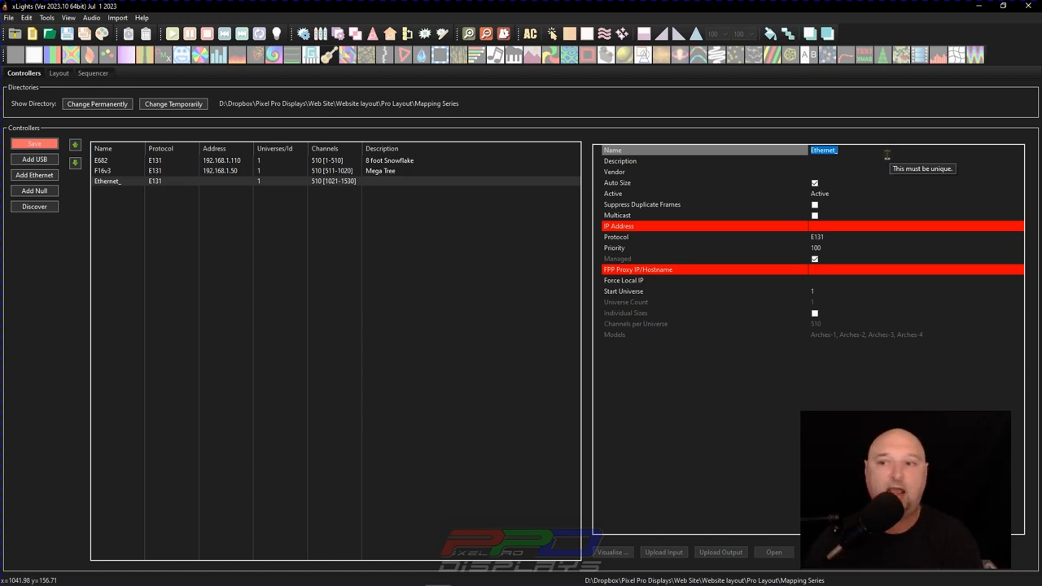
type("P")
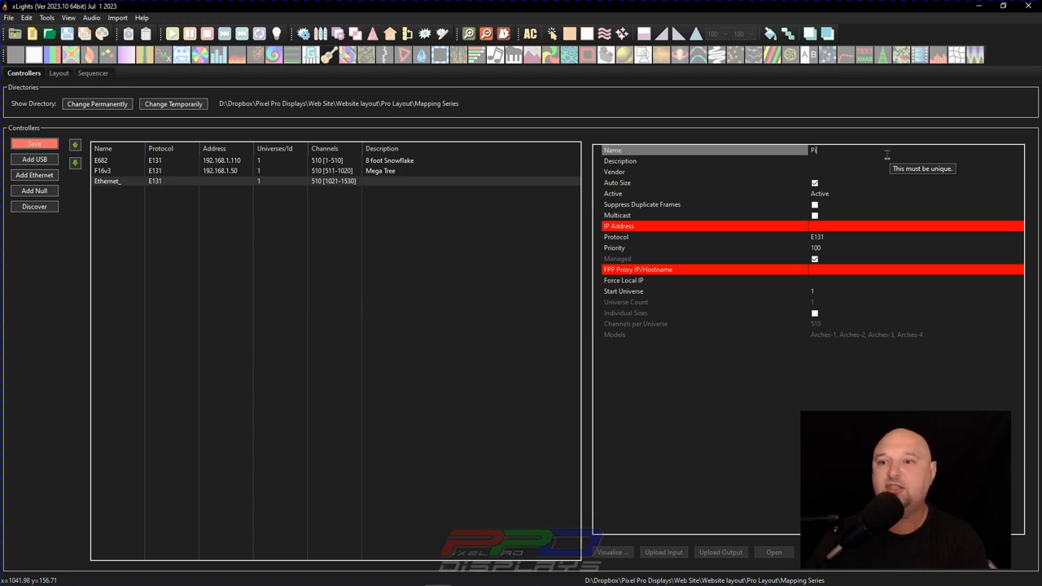
type("ixlite16")
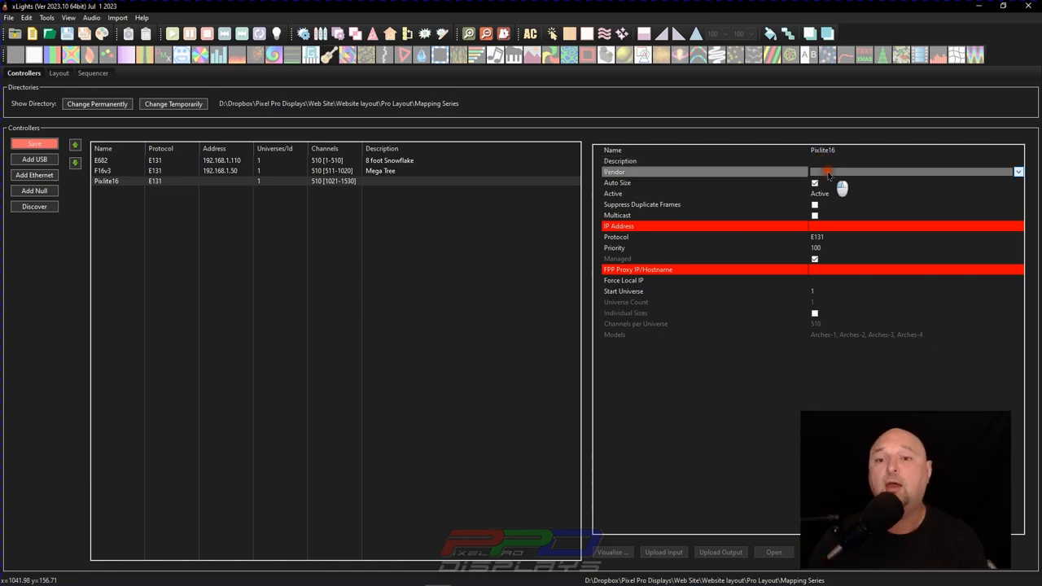
- Give Pixlite16 description 'Matrix Controller', vendor Advatek, model PixLite 16, variant Normal
left_click(814, 161)
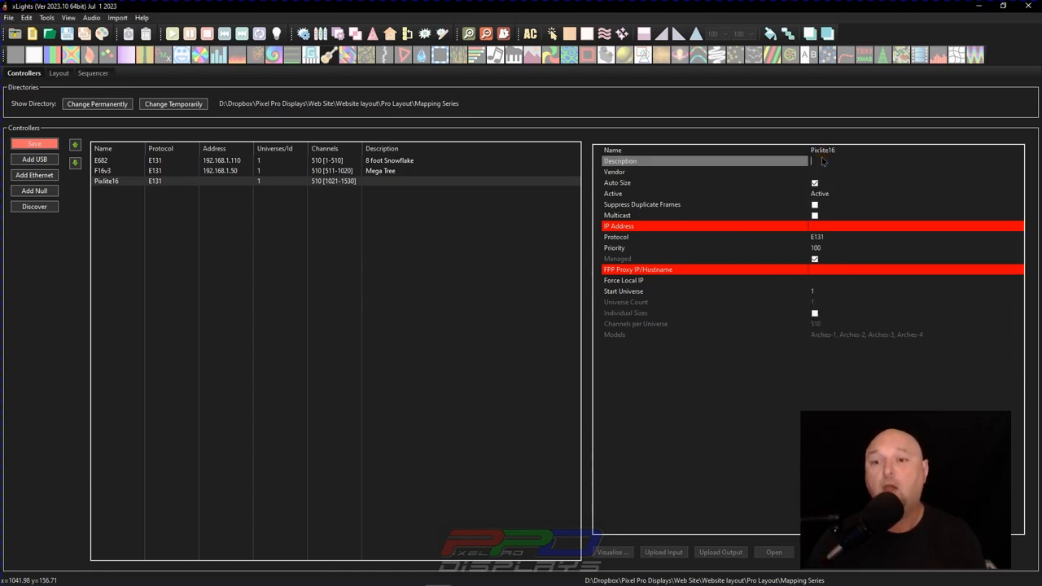
type("Matrix Controller")
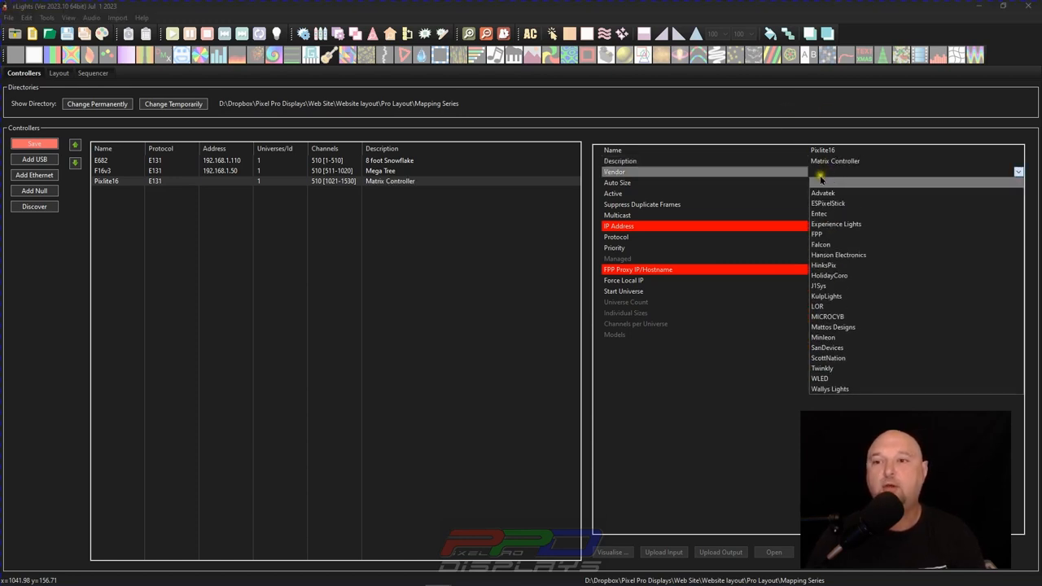
left_click(824, 193)
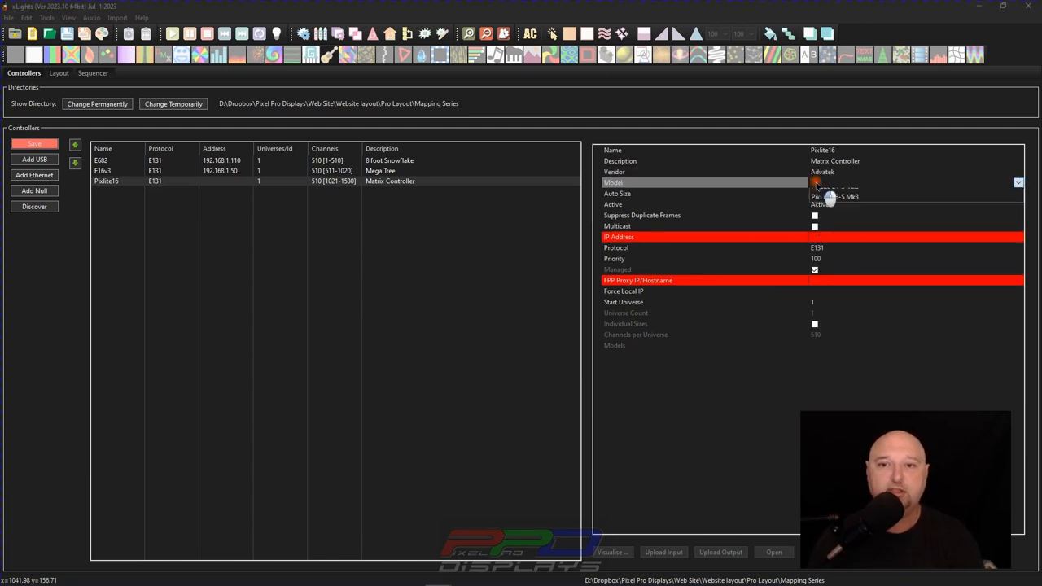
left_click(1018, 182)
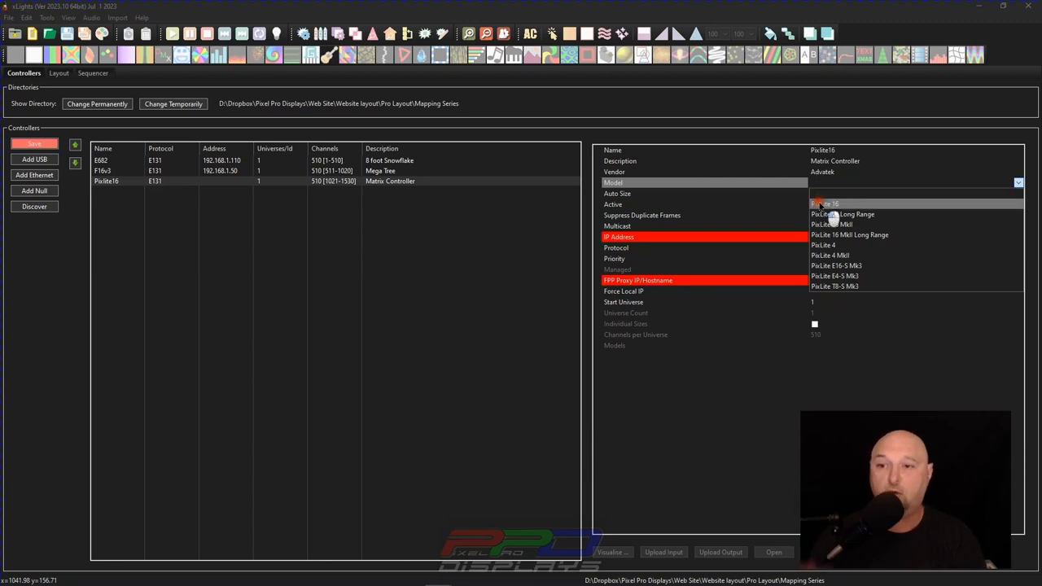
left_click(825, 204)
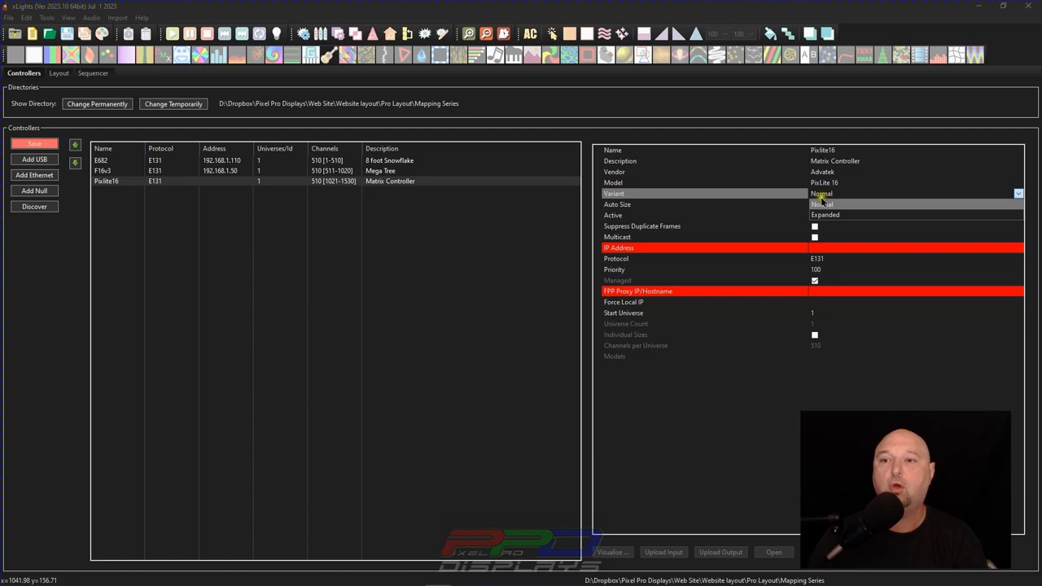
left_click(822, 193)
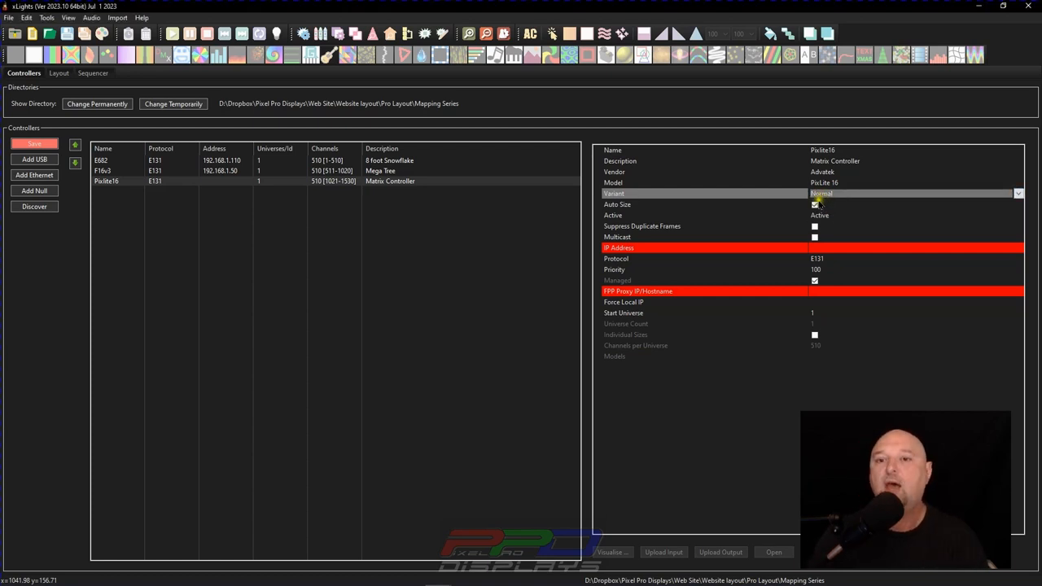
mouse_move(855, 229)
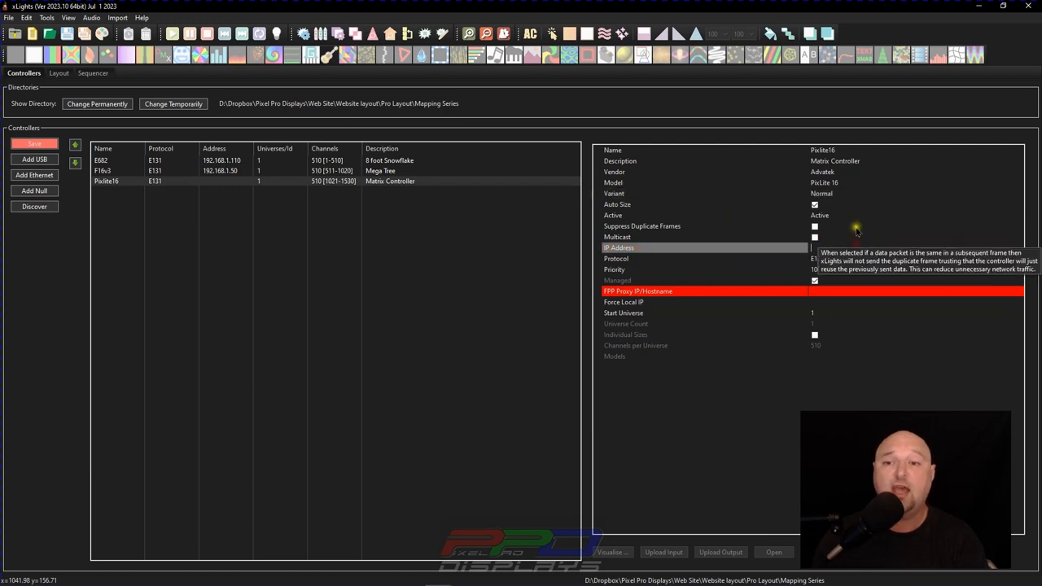